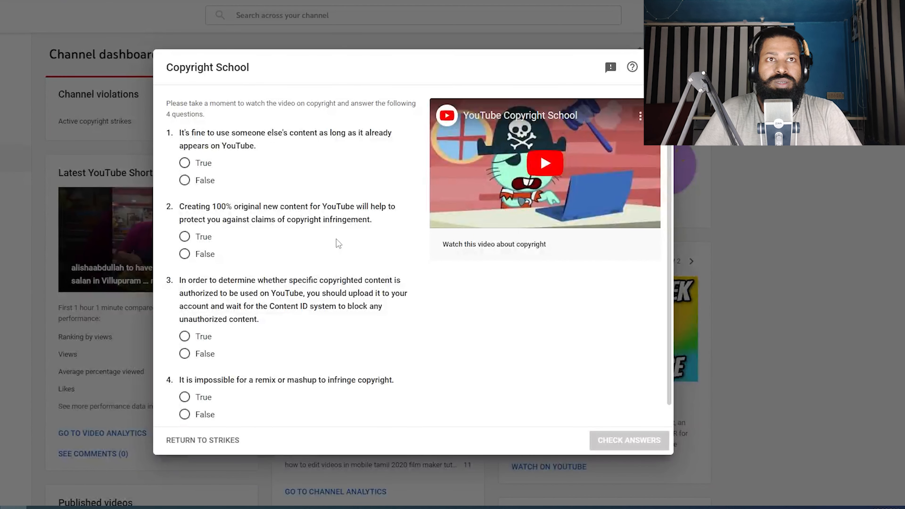
{"action": "mouse_move", "coordinate": [276, 172]}
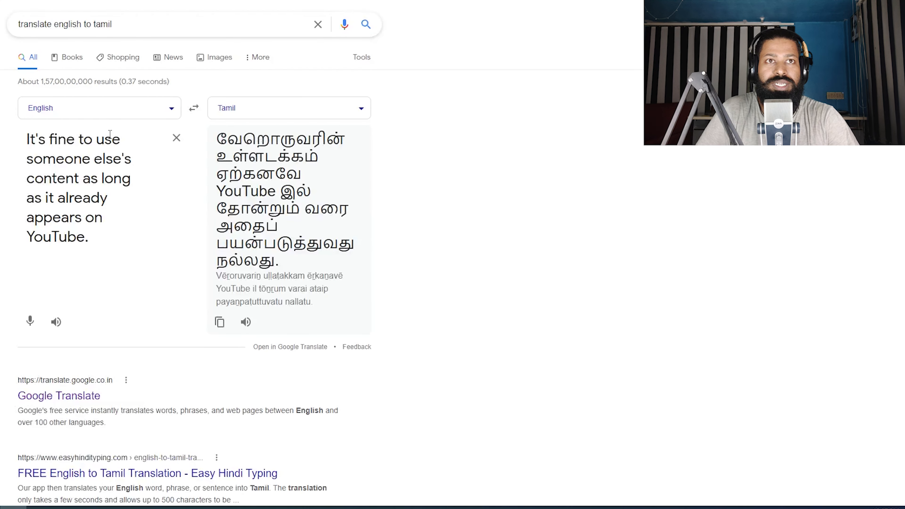
Step: Answer True to all four Copyright School questions and check the answers, failing the quiz
{"action": "left_click", "coordinate": [86, 237]}
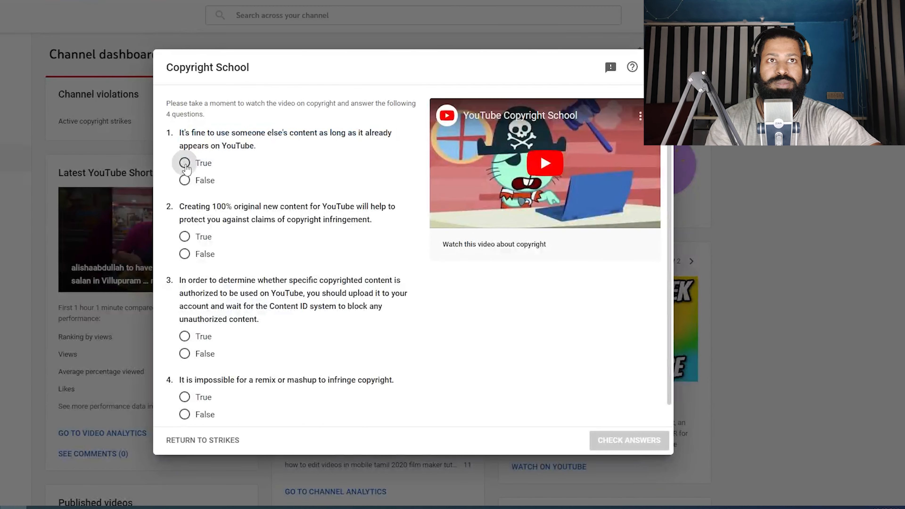
{"action": "left_click", "coordinate": [184, 162]}
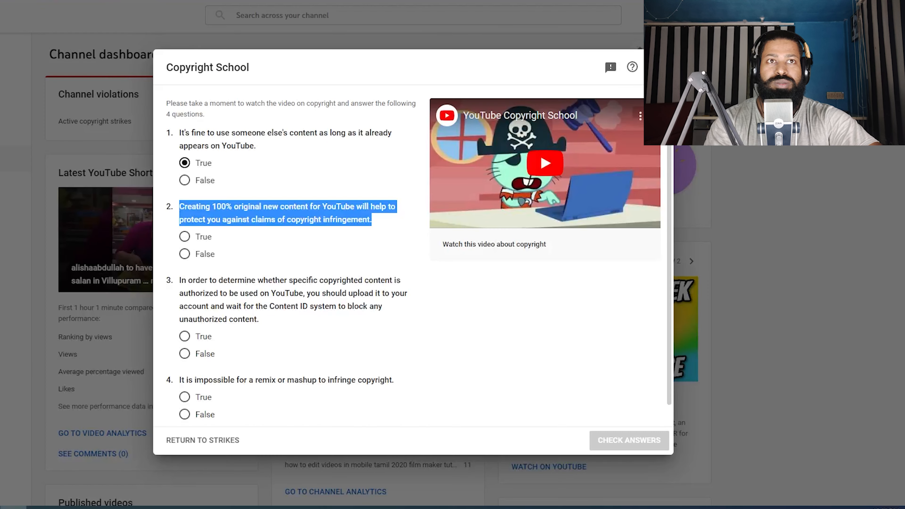
{"action": "left_click", "coordinate": [184, 237]}
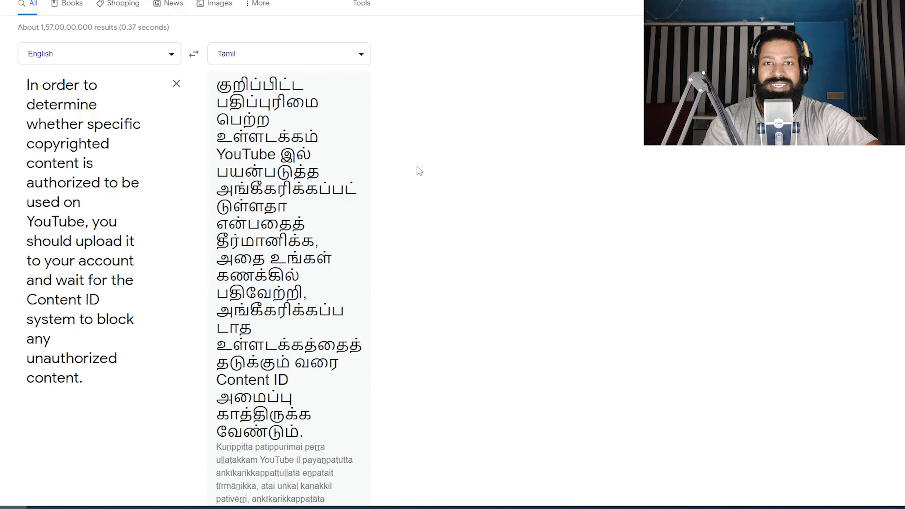
{"action": "scroll", "scroll_direction": "down", "scroll_amount": 3}
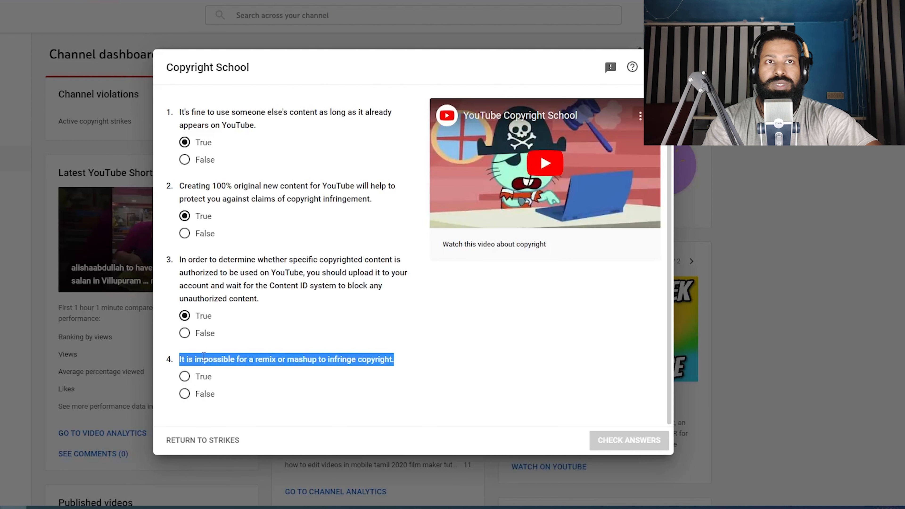
{"action": "left_click", "coordinate": [185, 376]}
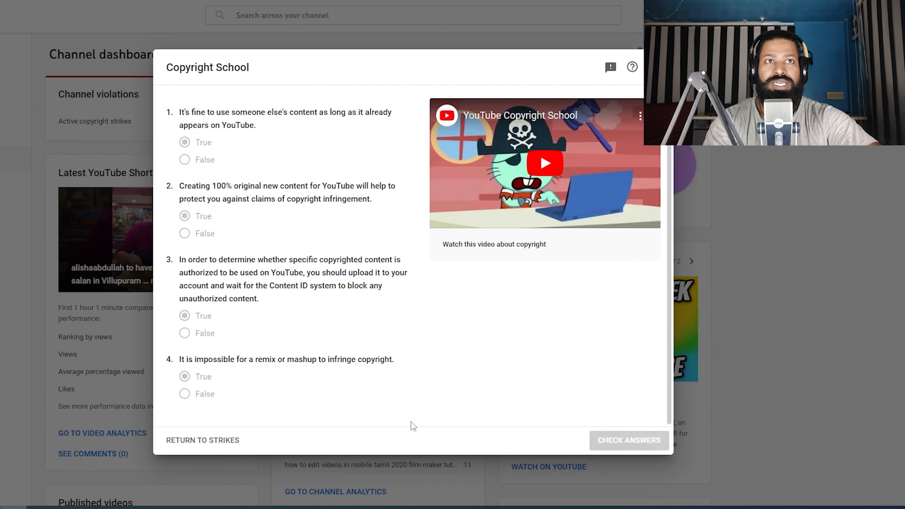
{"action": "left_click", "coordinate": [629, 440]}
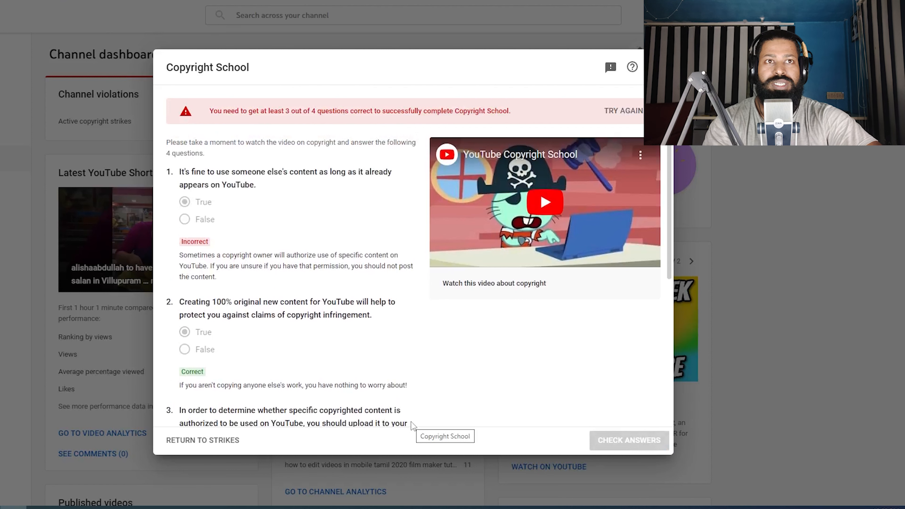
{"action": "mouse_move", "coordinate": [451, 427]}
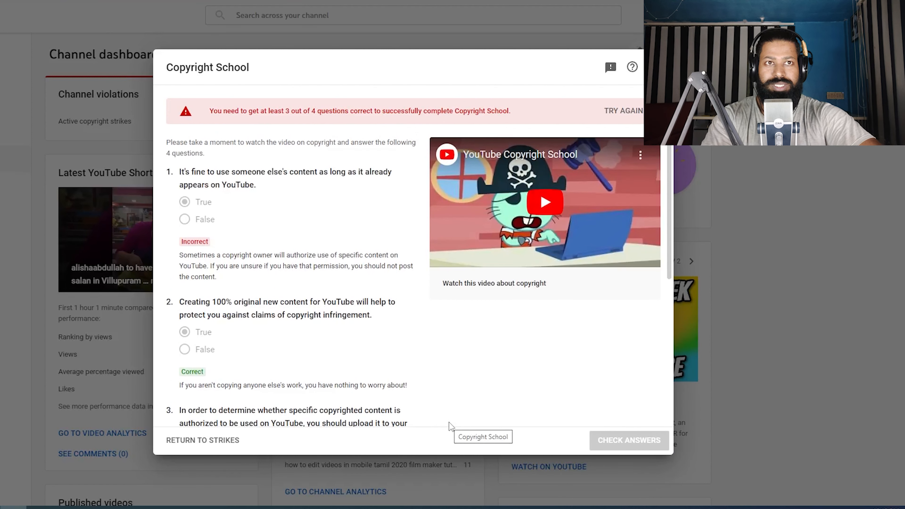
{"action": "mouse_move", "coordinate": [307, 342]}
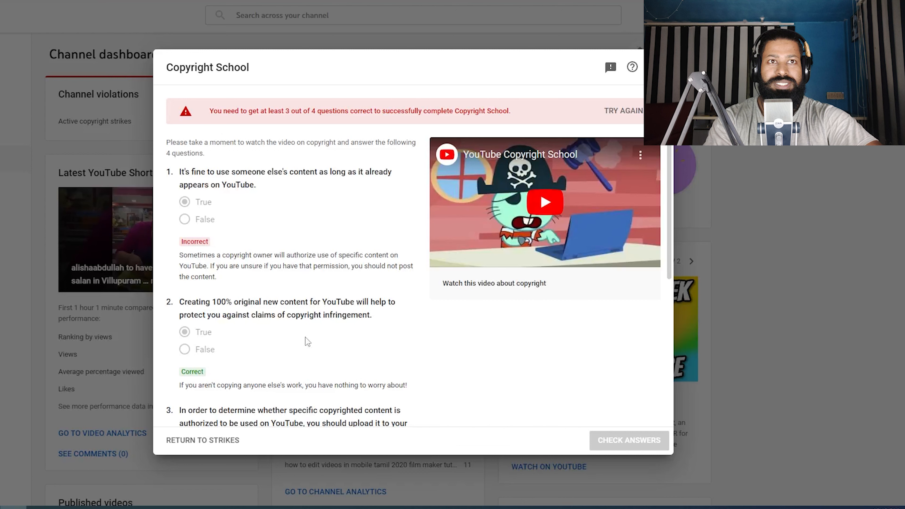
{"action": "scroll", "scroll_direction": "down", "scroll_amount": 3}
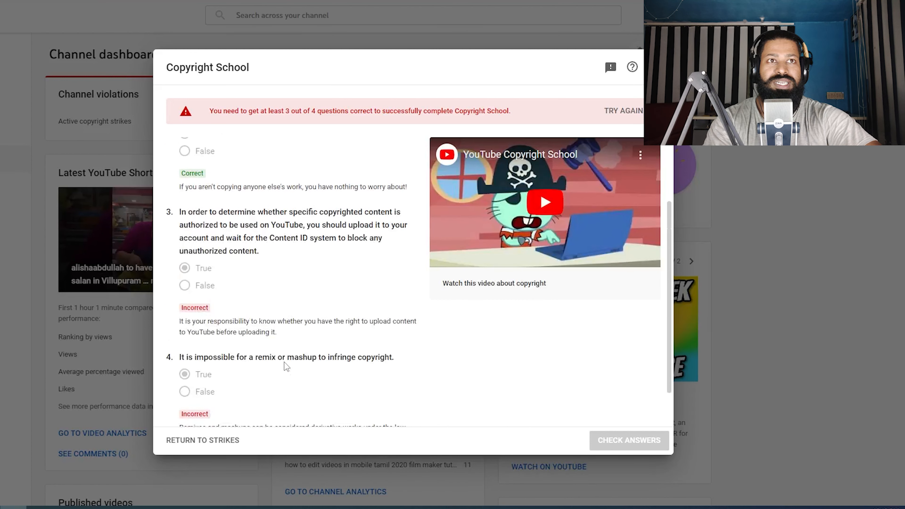
{"action": "scroll", "scroll_direction": "up", "scroll_amount": 3}
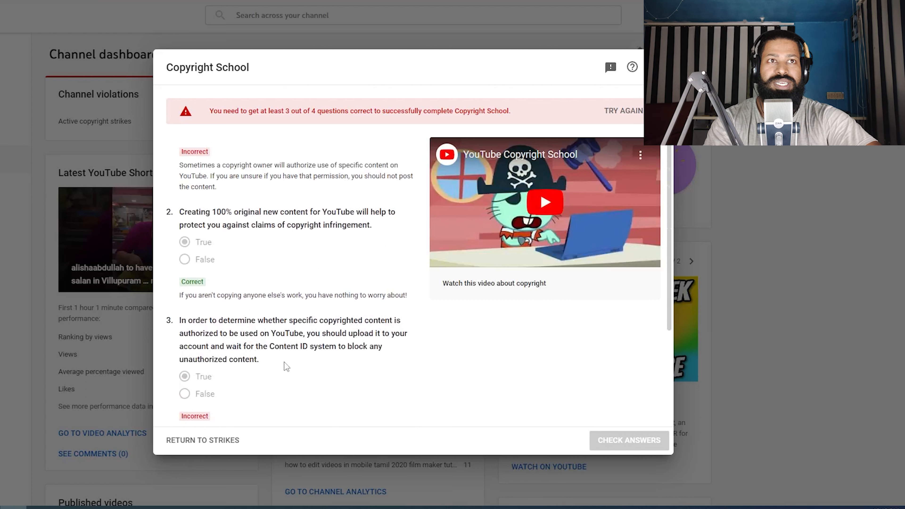
{"action": "scroll", "scroll_direction": "up", "scroll_amount": 3}
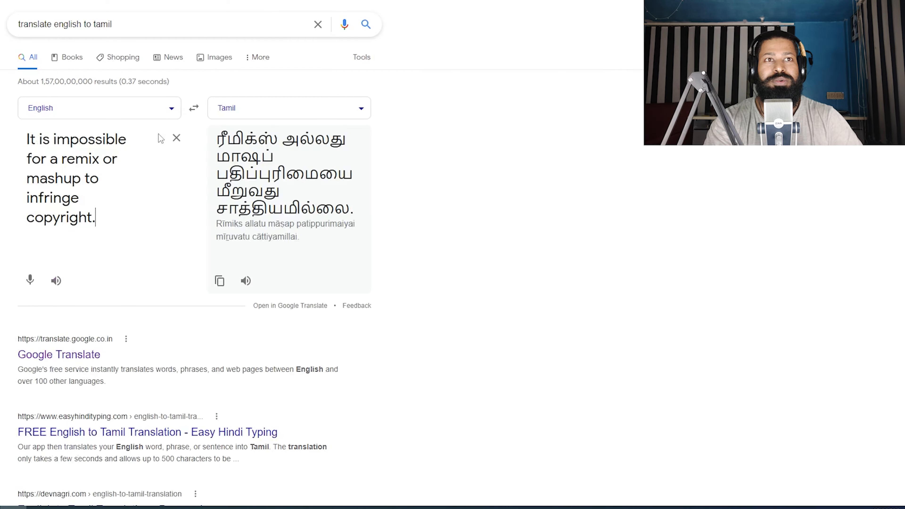
Step: Translate the quiz question about a video removed for copyright infringement into Tamil
{"action": "type", "text": "If a video gets removed because of a copyright infringement notification, filing a counter-notification is the only possible way to restore the video."}
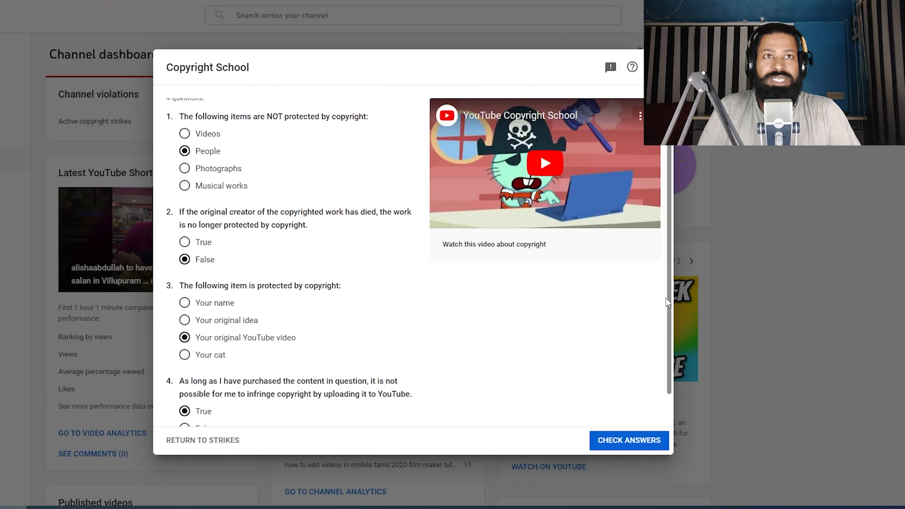
Step: Check the retaken quiz answers, pass Copyright School and finish with Done
{"action": "left_click", "coordinate": [628, 440]}
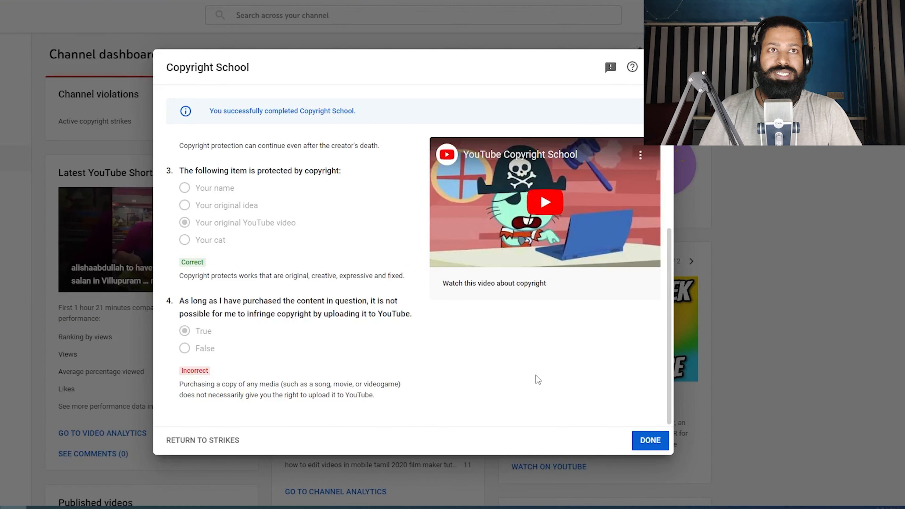
{"action": "mouse_move", "coordinate": [483, 331]}
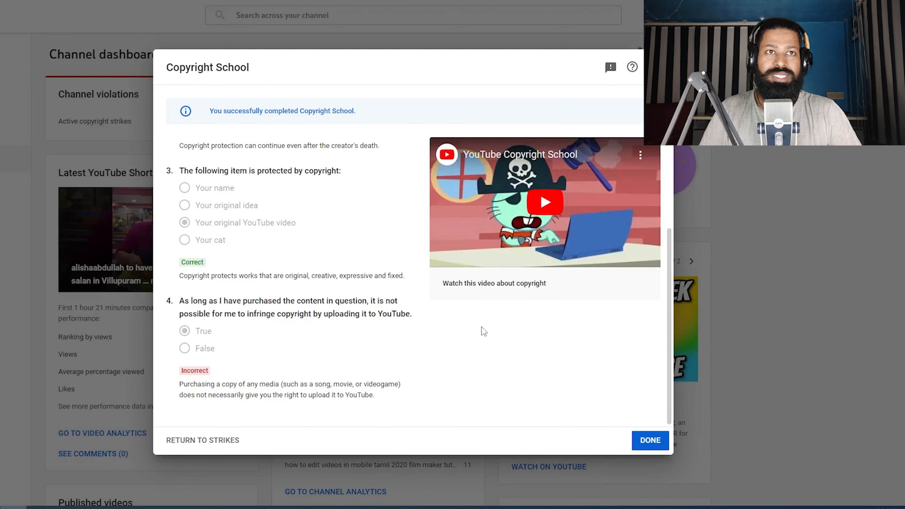
{"action": "mouse_move", "coordinate": [646, 449]}
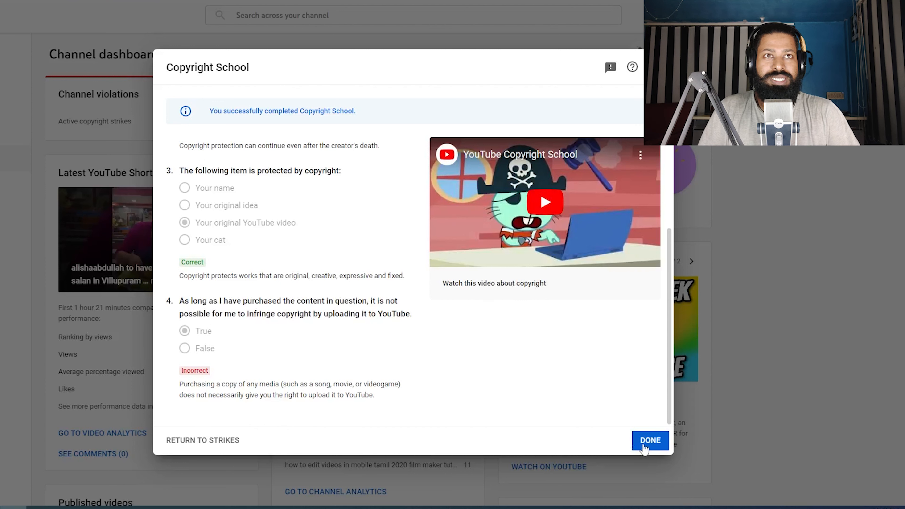
{"action": "left_click", "coordinate": [650, 440]}
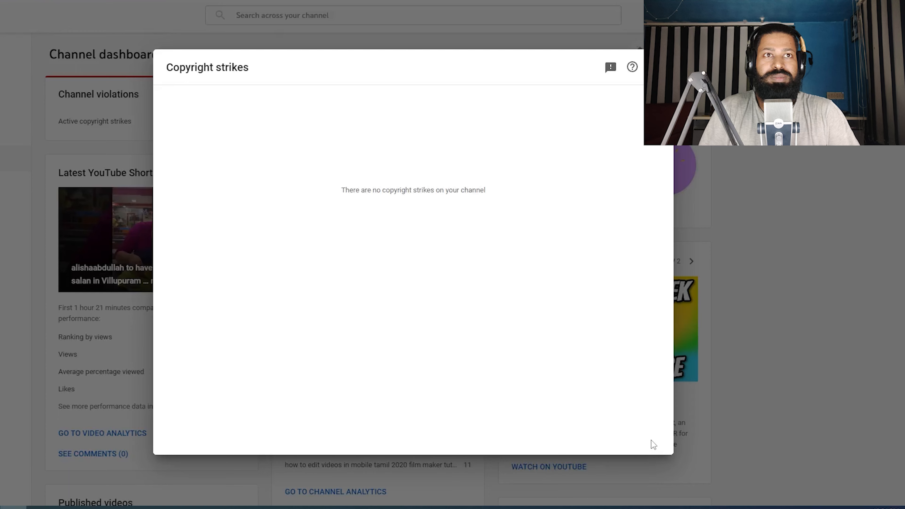
{"action": "mouse_move", "coordinate": [566, 351]}
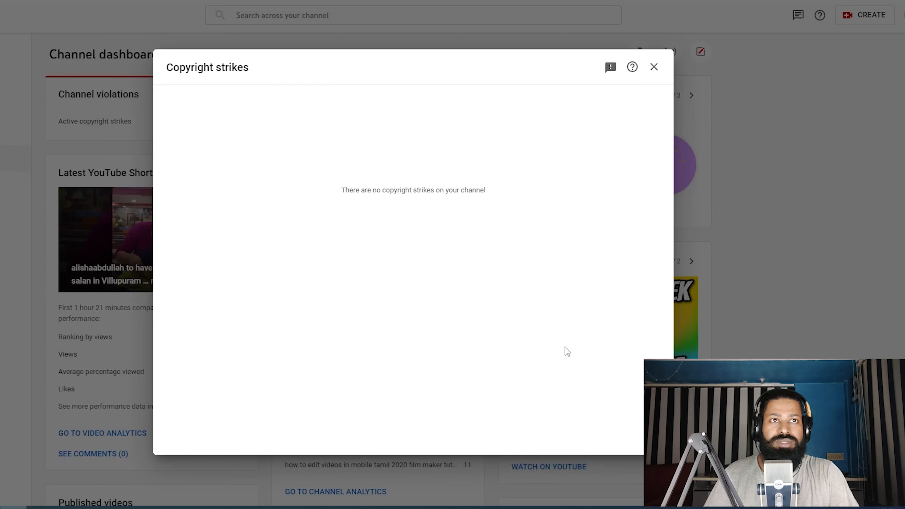
{"action": "mouse_move", "coordinate": [466, 312]}
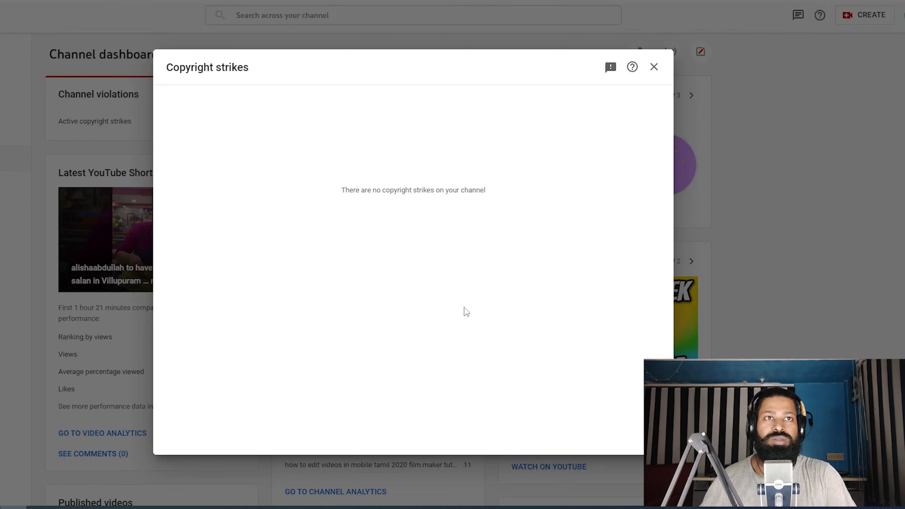
{"action": "mouse_move", "coordinate": [636, 95]}
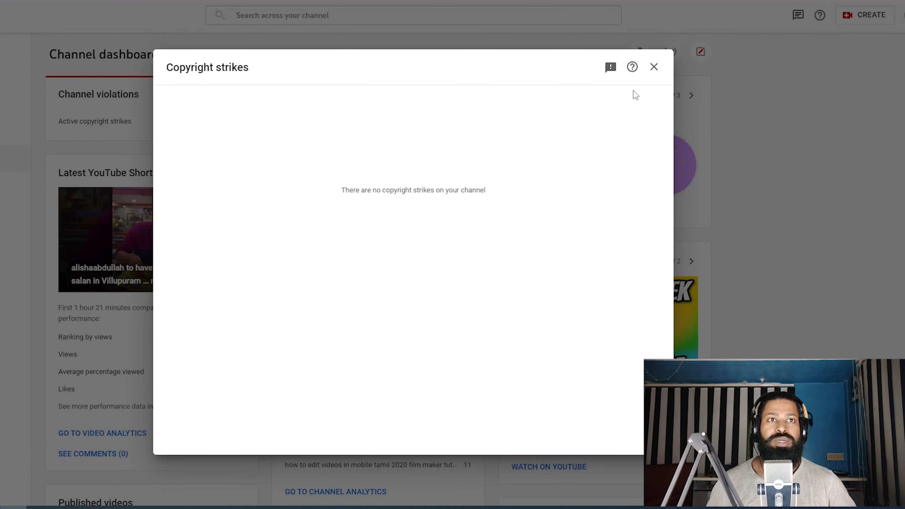
Step: Close the Copyright strikes window and scroll the dashboard to confirm the violations card is gone
{"action": "left_click", "coordinate": [654, 67]}
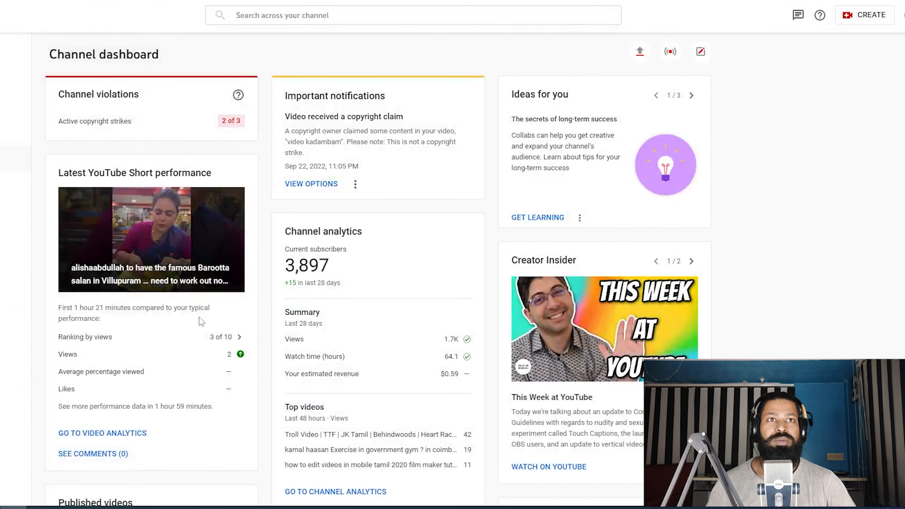
{"action": "scroll", "scroll_direction": "down", "scroll_amount": 3}
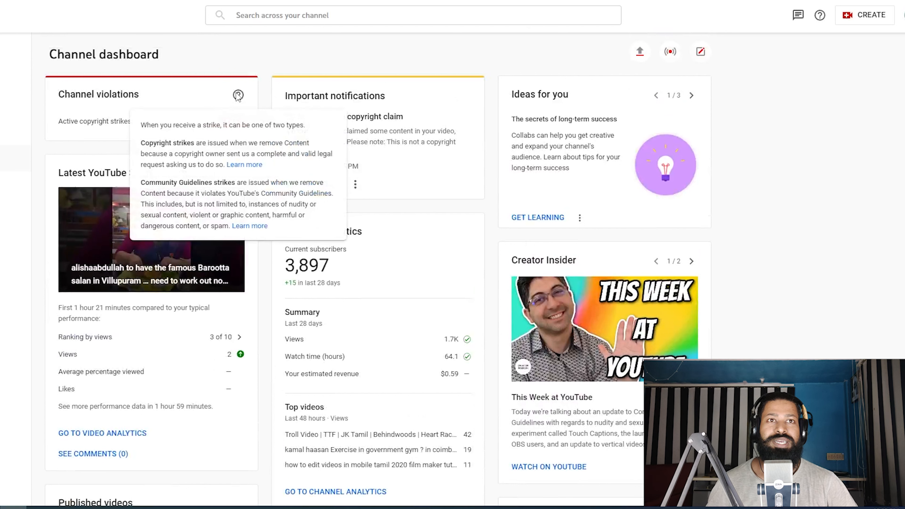
{"action": "mouse_move", "coordinate": [755, 124]}
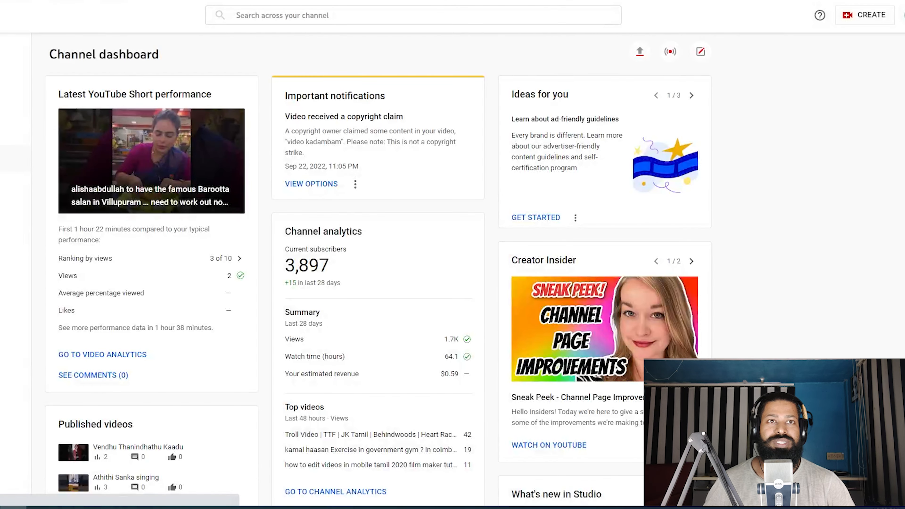
{"action": "scroll", "scroll_direction": "down", "scroll_amount": 3}
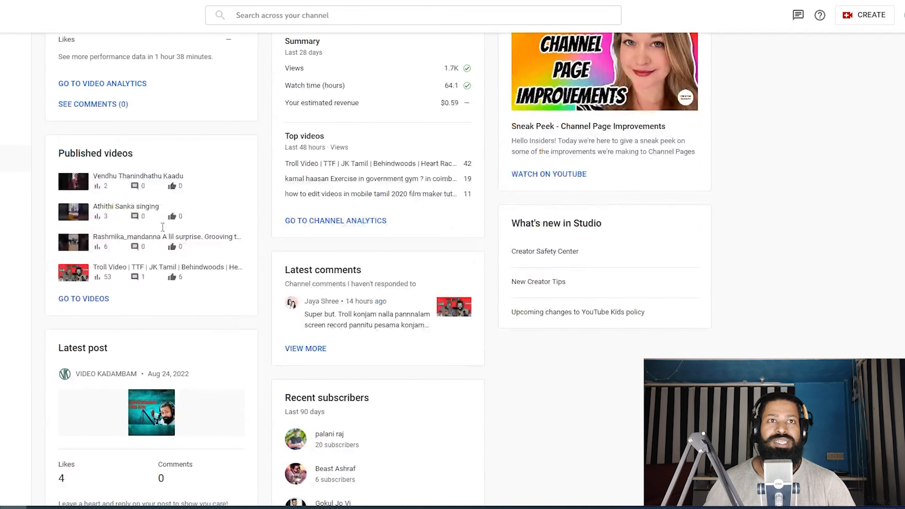
{"action": "scroll", "scroll_direction": "up", "scroll_amount": 3}
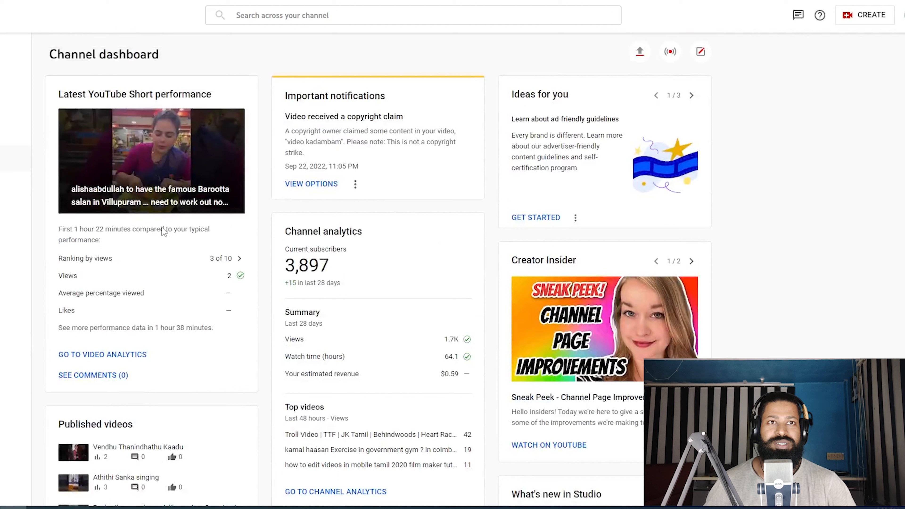